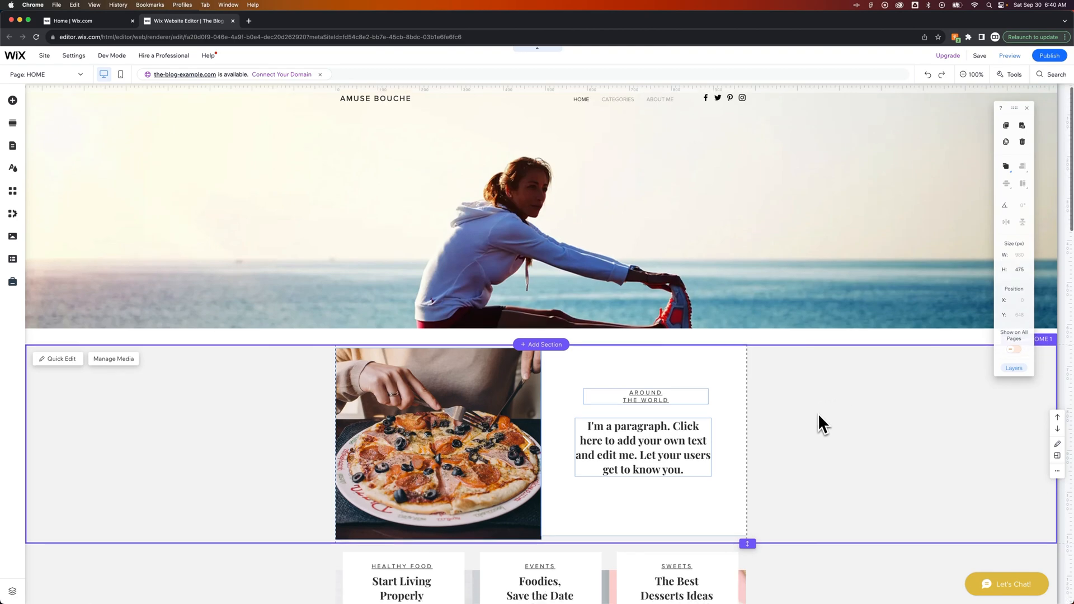
- Open the blog dashboard via Manage Posts and expand Blog to show Overview, Posts and Categories
{"action": "scroll", "scroll_direction": "down", "scroll_amount": 3}
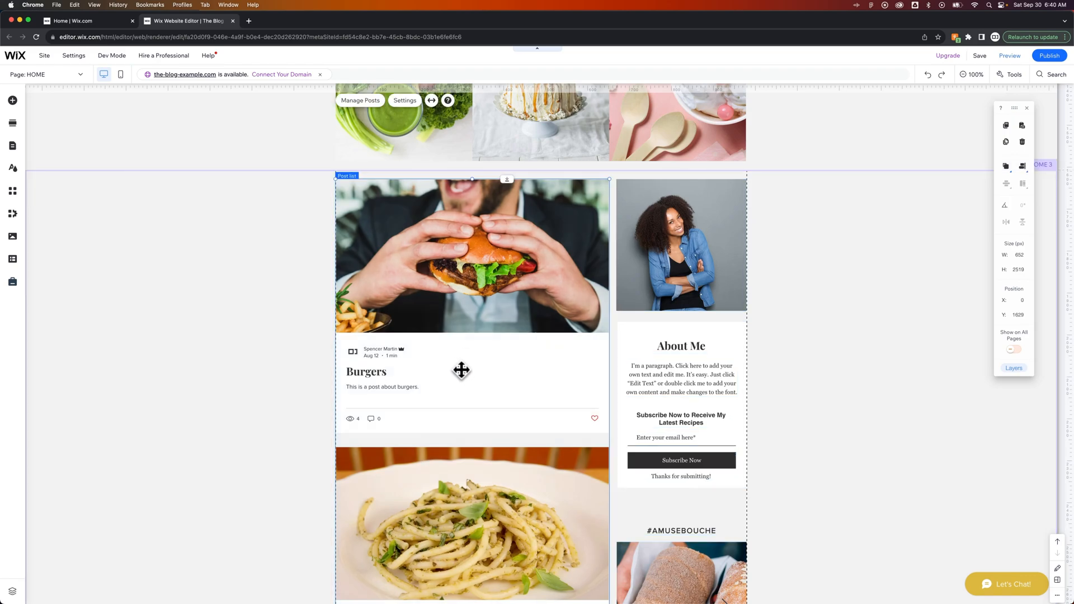
{"action": "mouse_move", "coordinate": [393, 228]}
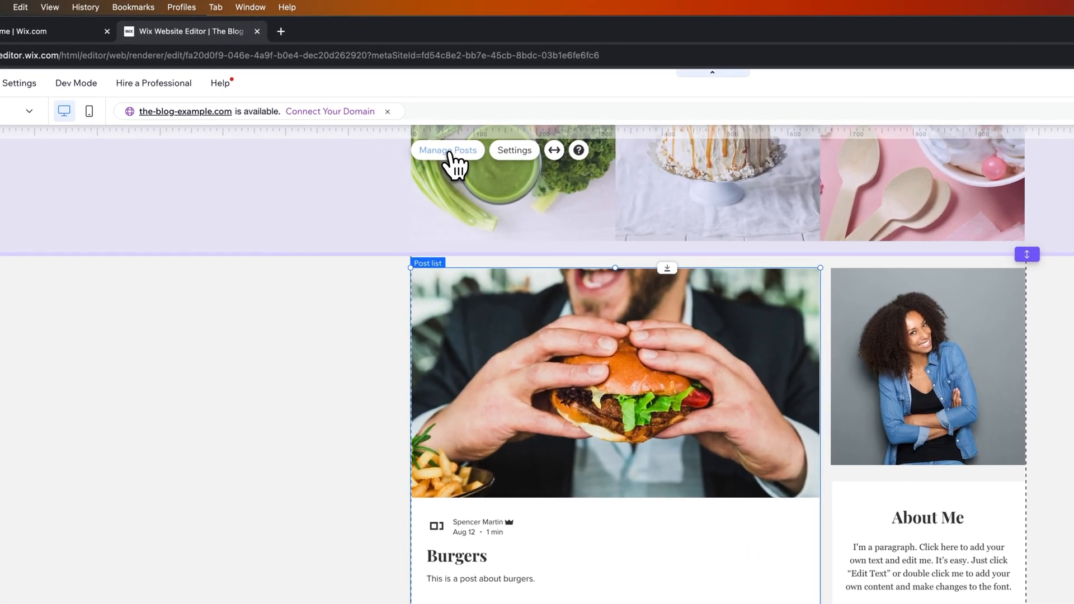
{"action": "left_click", "coordinate": [448, 150]}
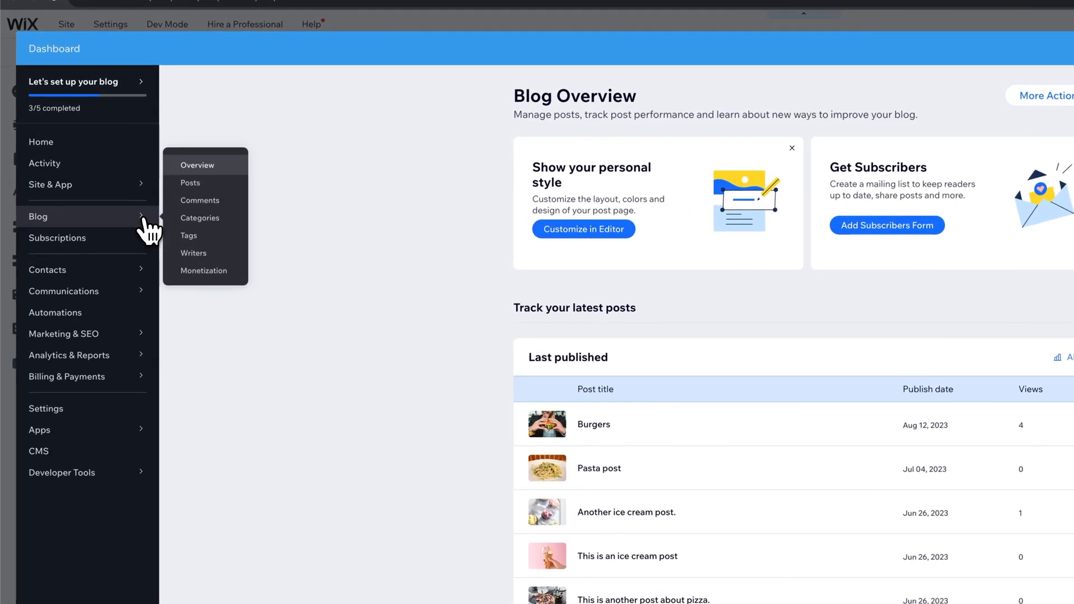
{"action": "left_click", "coordinate": [37, 217]}
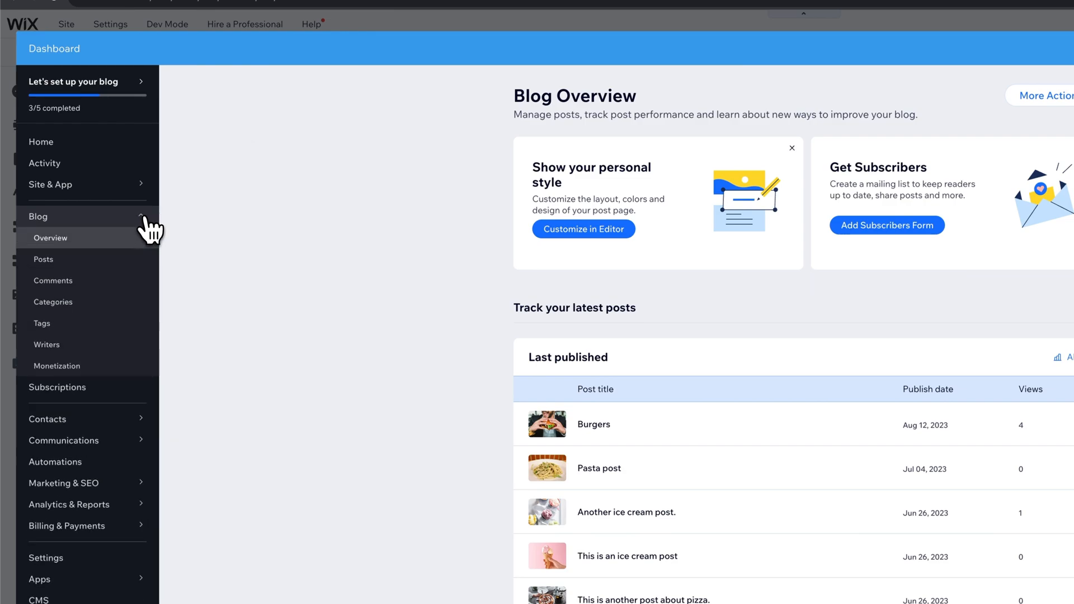
{"action": "mouse_move", "coordinate": [103, 302]}
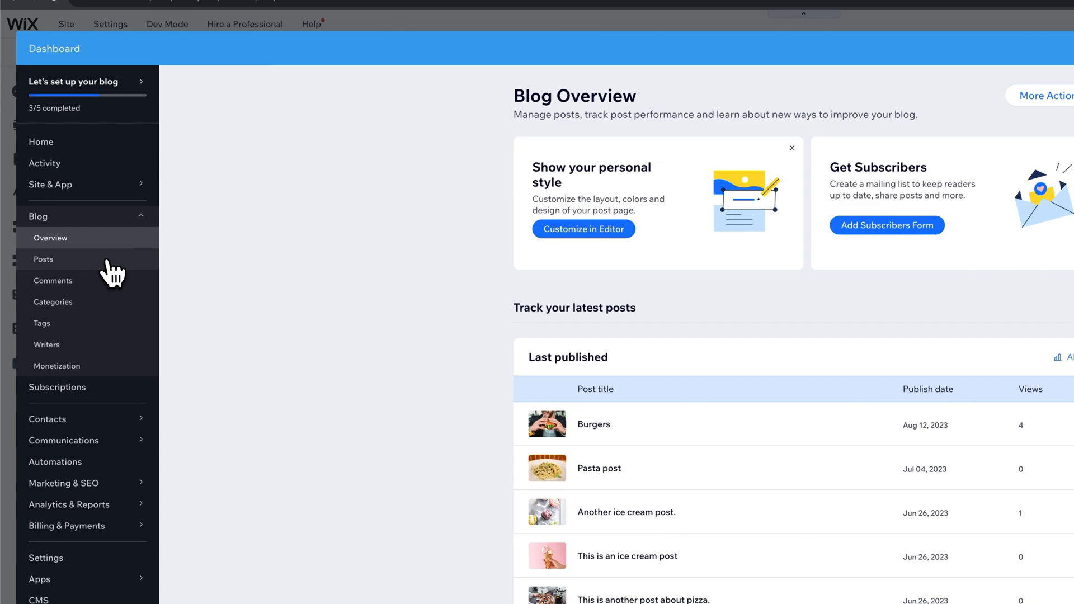
- Show the six published posts and select 'This is an ice cream post'
{"action": "left_click", "coordinate": [43, 259]}
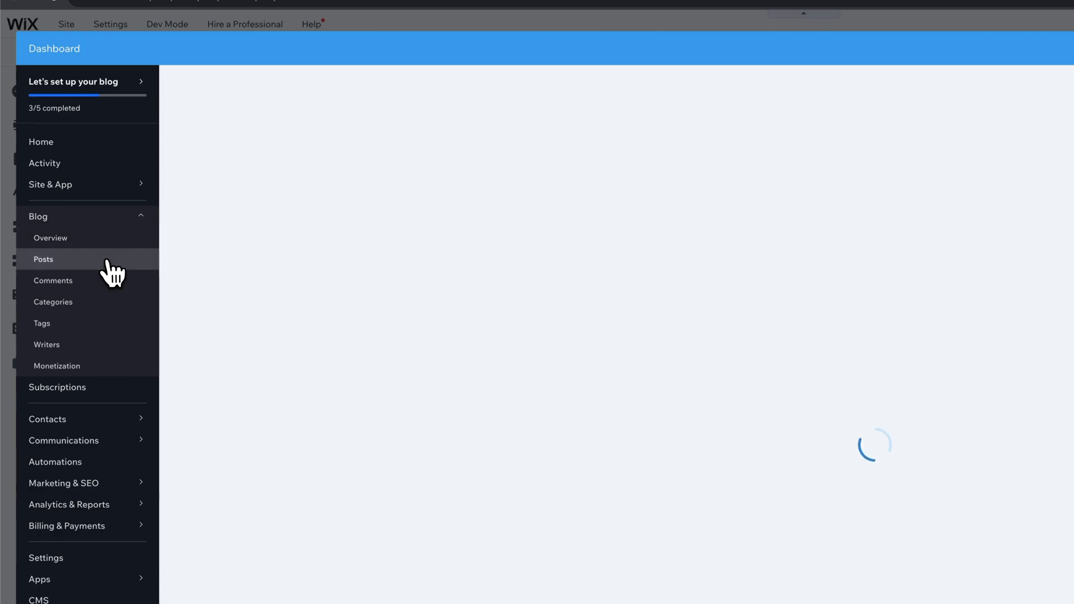
{"action": "left_click", "coordinate": [43, 259]}
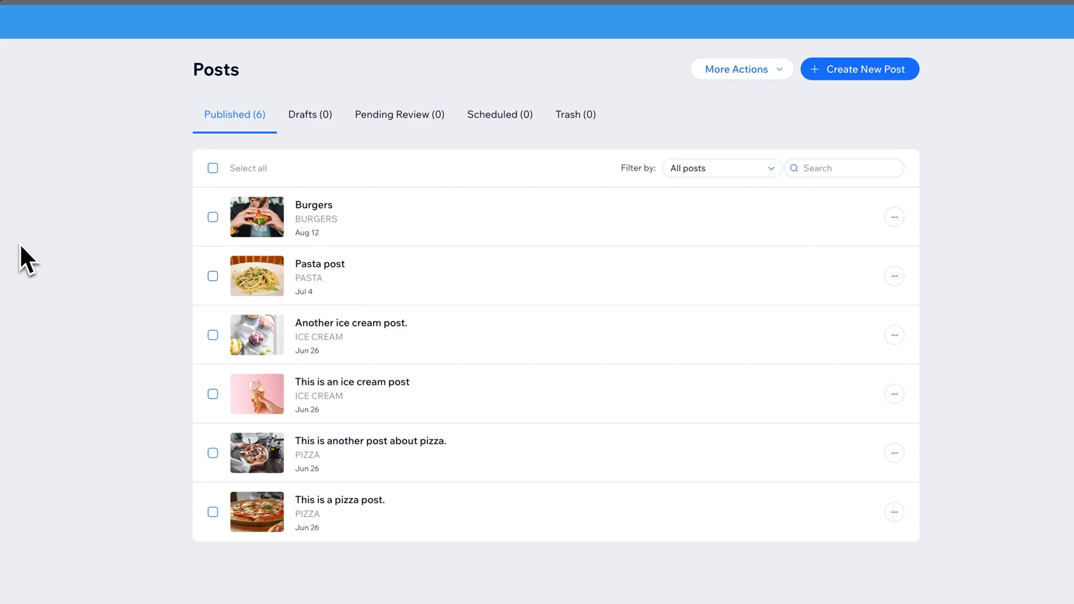
{"action": "mouse_move", "coordinate": [219, 394]}
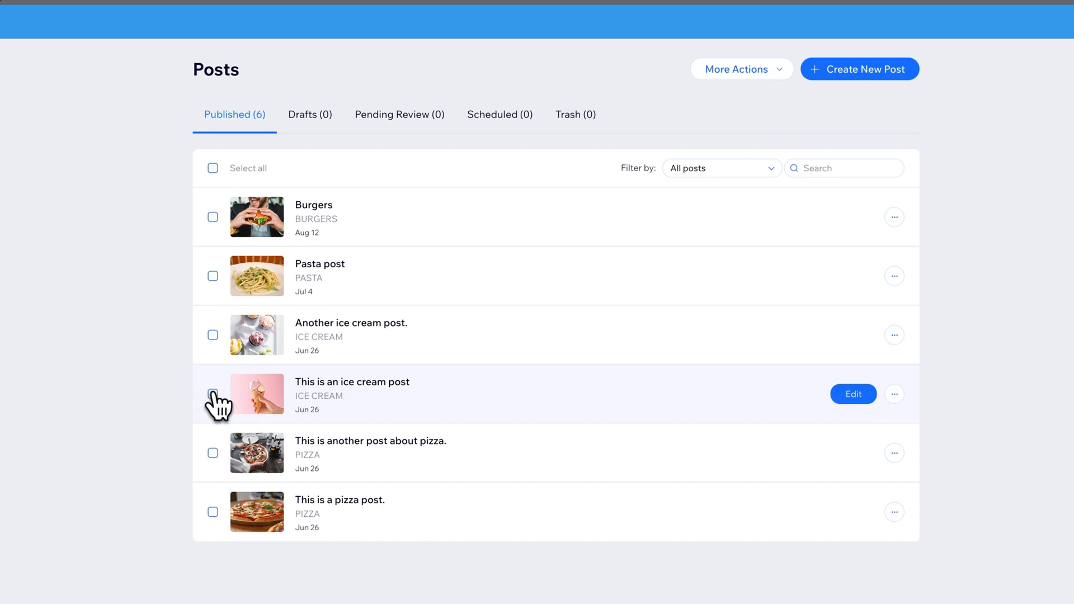
{"action": "left_click", "coordinate": [213, 394]}
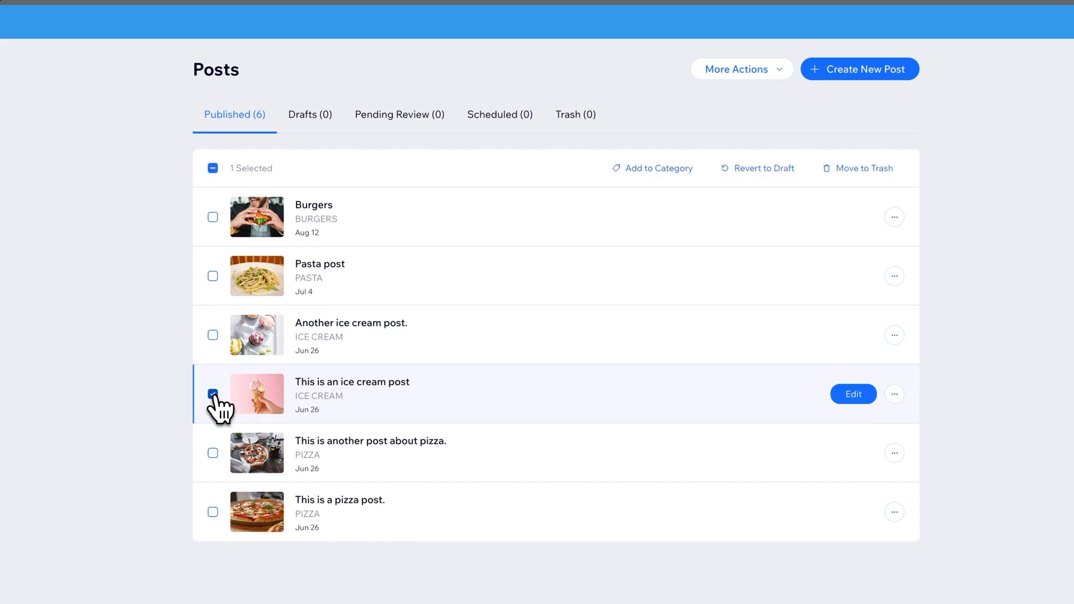
{"action": "mouse_move", "coordinate": [864, 168]}
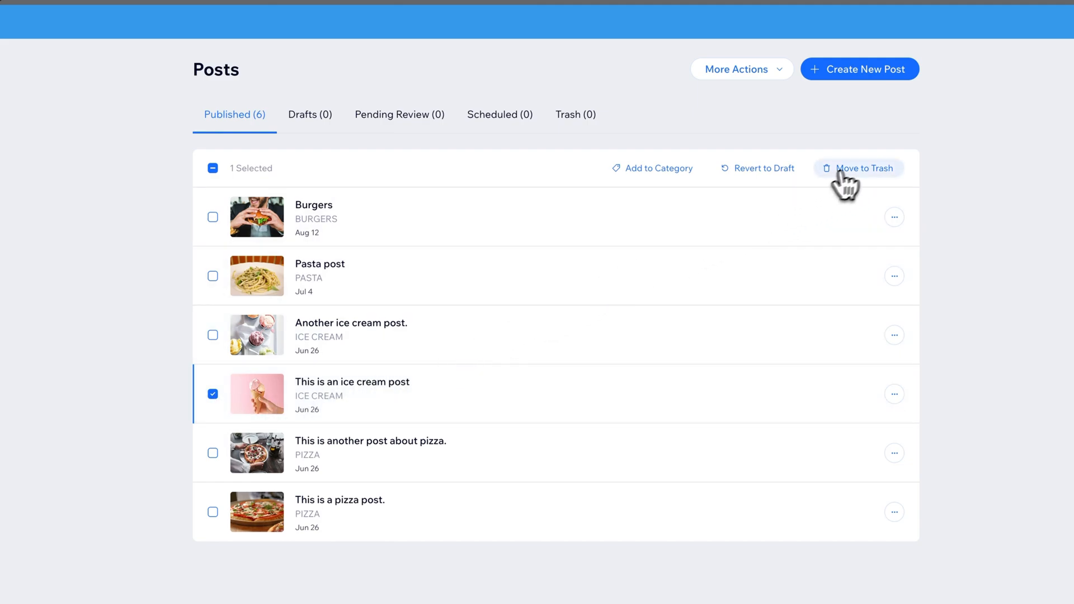
{"action": "mouse_move", "coordinate": [860, 181]}
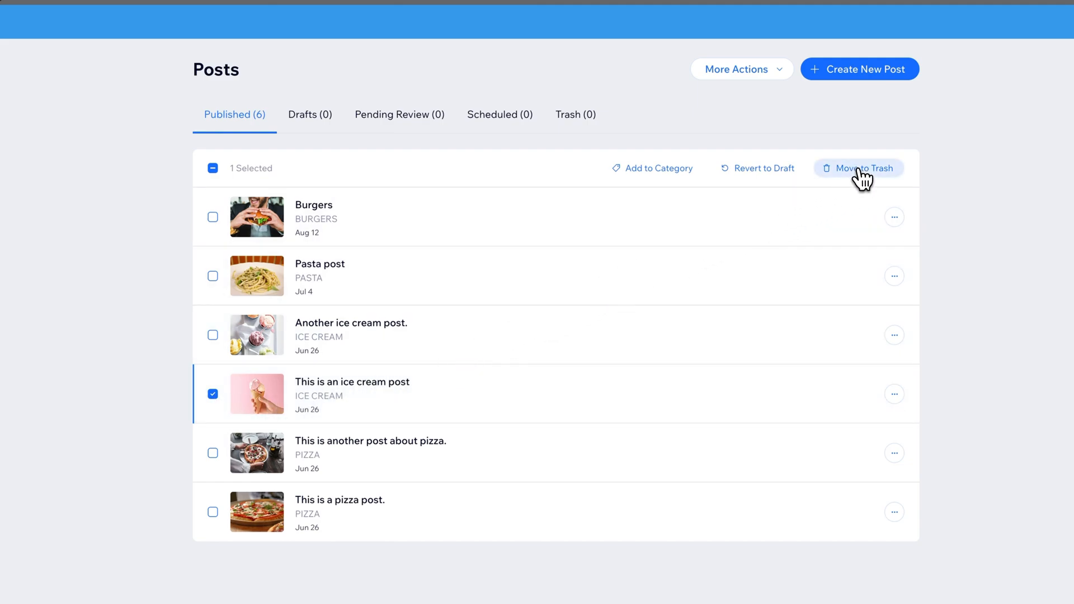
- Move 'This is an ice cream post' to Trash and confirm
{"action": "left_click", "coordinate": [864, 168]}
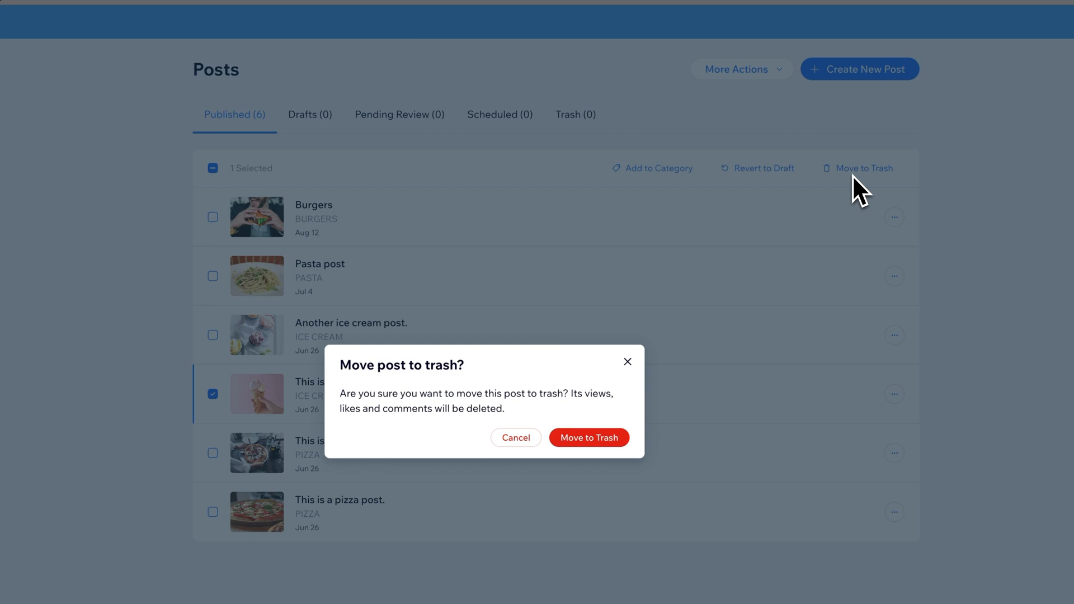
{"action": "left_click", "coordinate": [516, 437]}
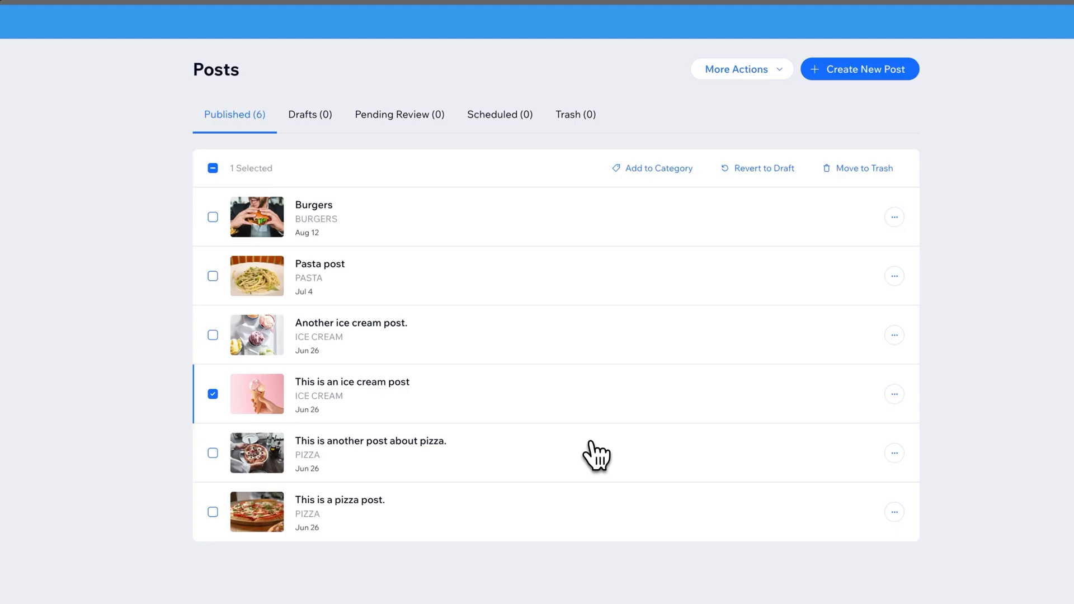
{"action": "left_click", "coordinate": [863, 168]}
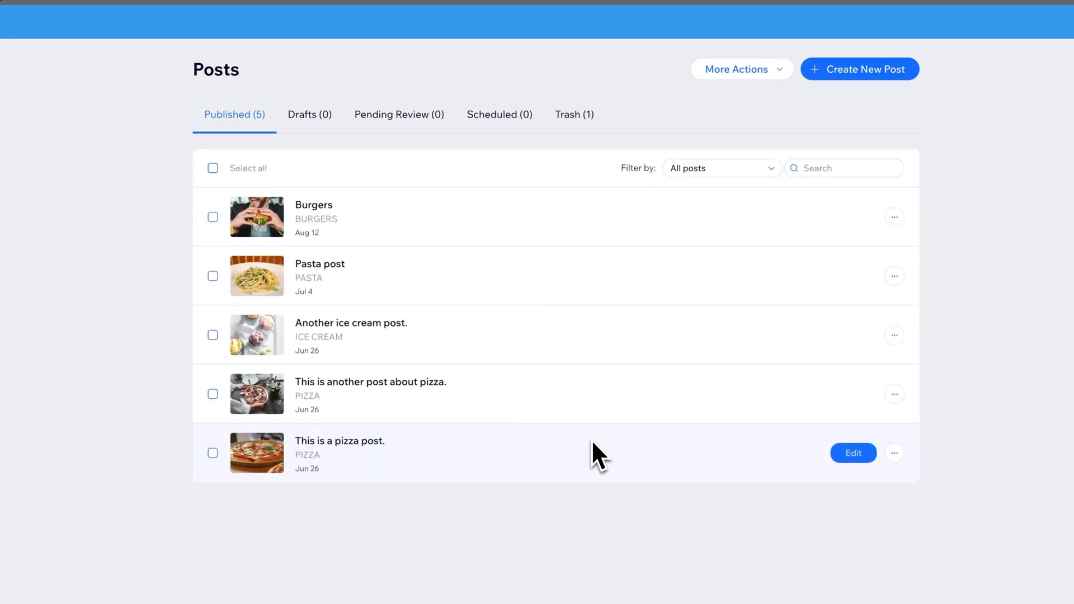
{"action": "mouse_move", "coordinate": [572, 114]}
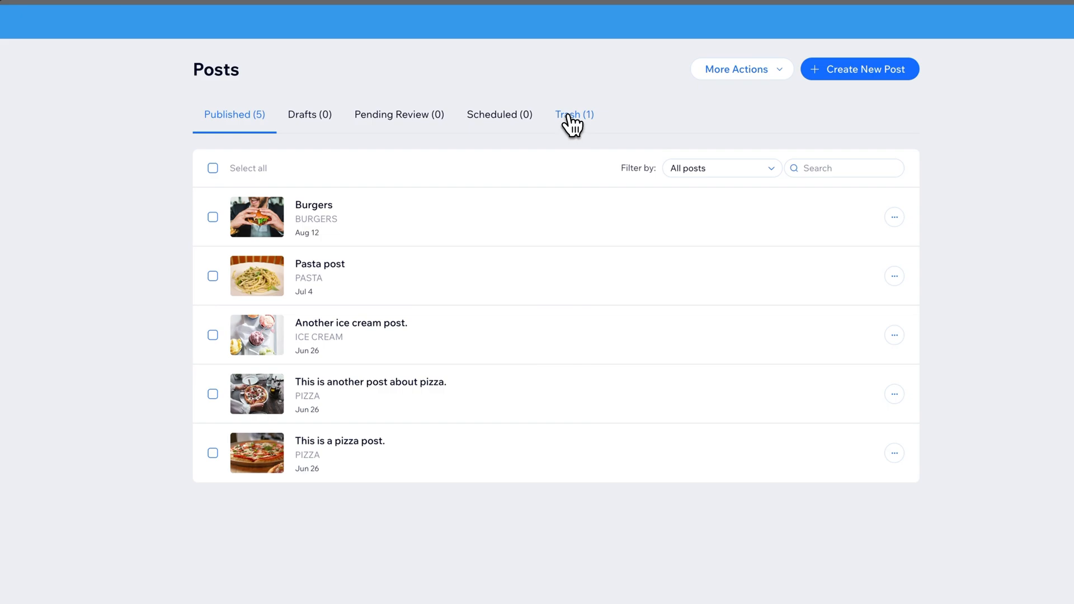
- Open the Trash (1) tab and request permanent deletion of the ice cream post
{"action": "left_click", "coordinate": [574, 114]}
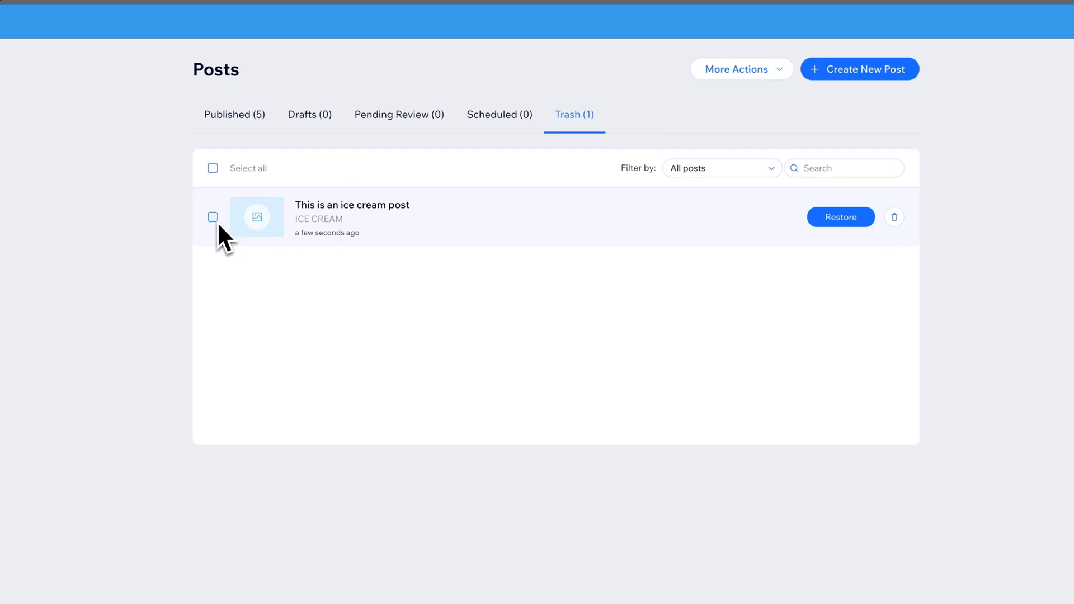
{"action": "mouse_move", "coordinate": [840, 226]}
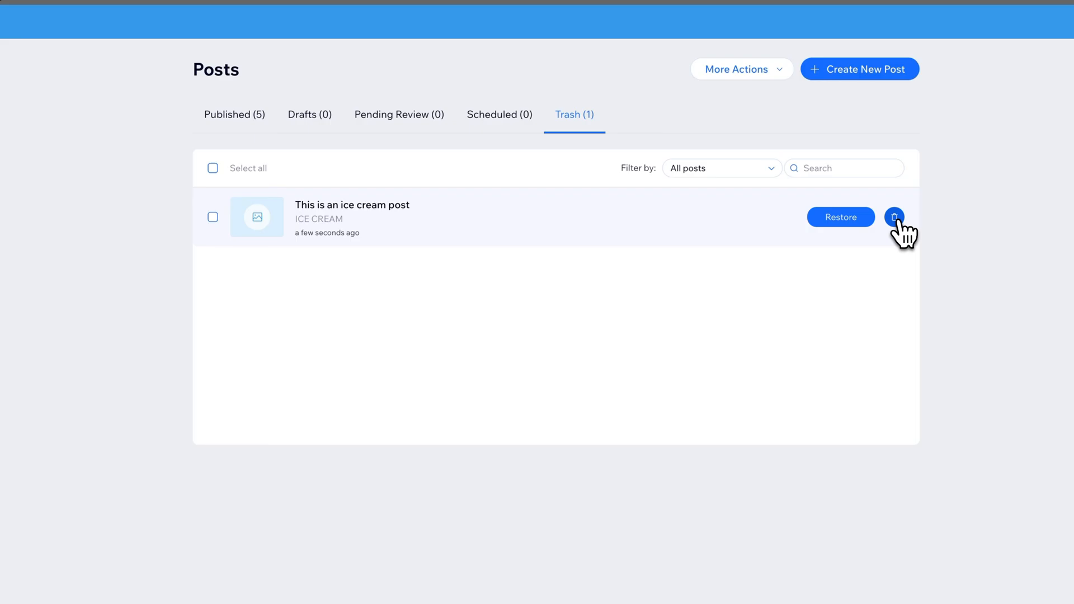
{"action": "left_click", "coordinate": [895, 217]}
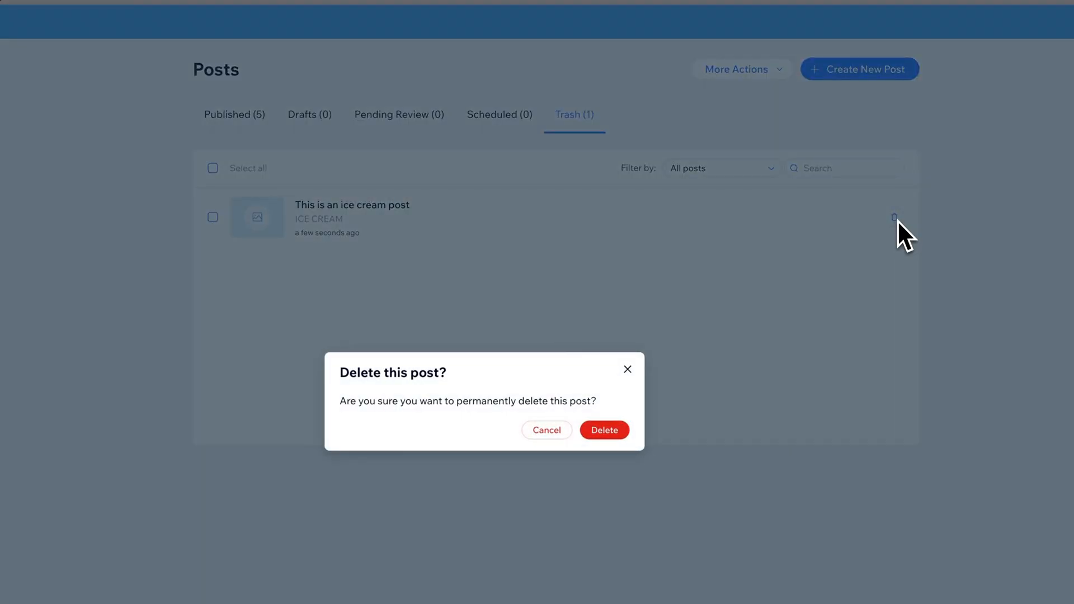
{"action": "mouse_move", "coordinate": [604, 430]}
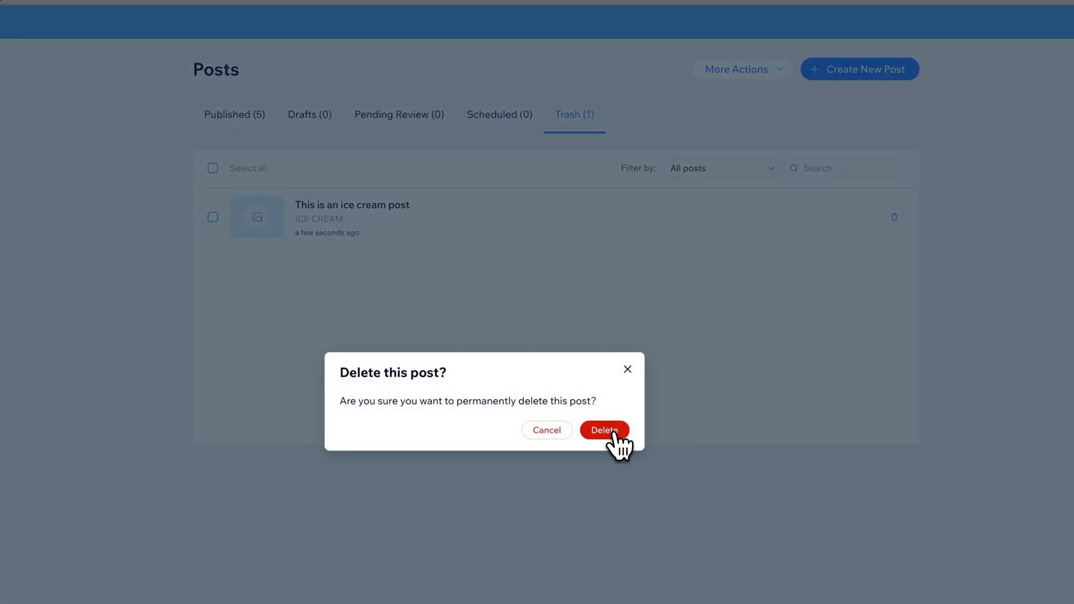
- Confirm 'Delete this post?' so the Trash shows 0 posts
{"action": "left_click", "coordinate": [604, 431]}
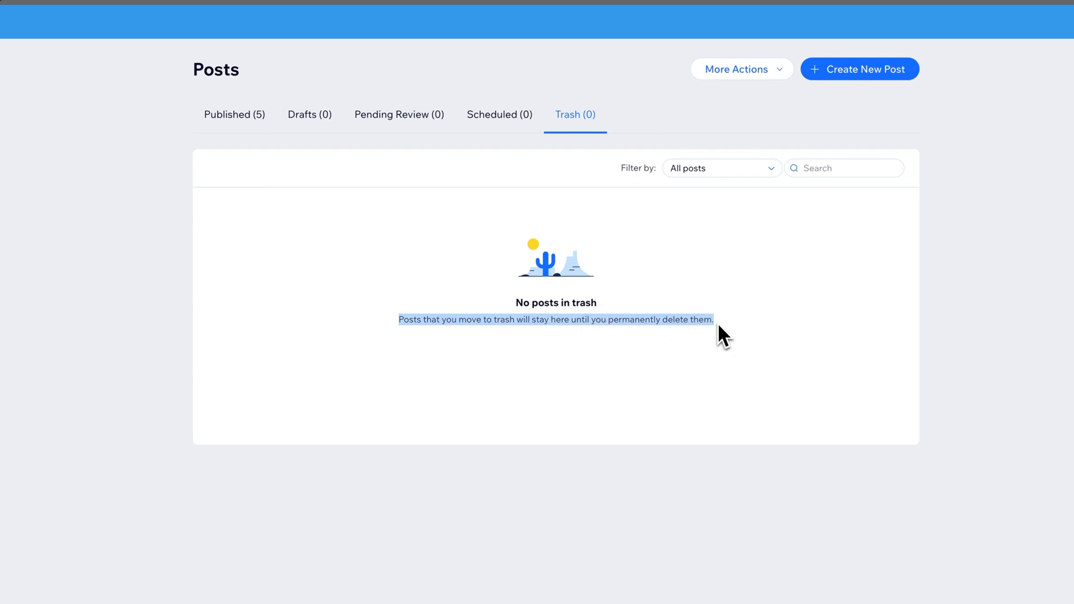
{"action": "mouse_move", "coordinate": [725, 343]}
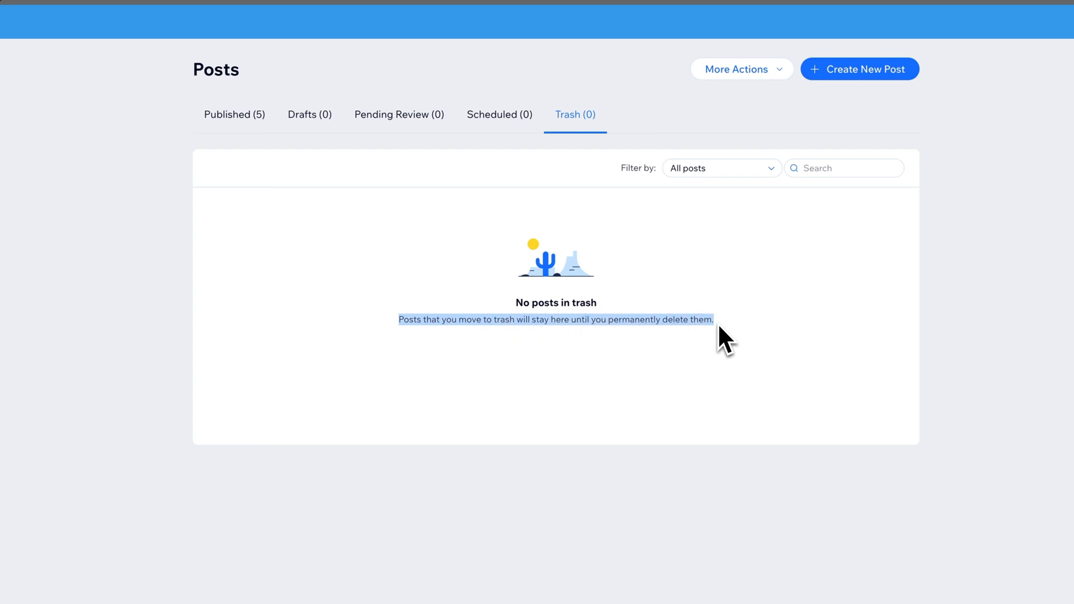